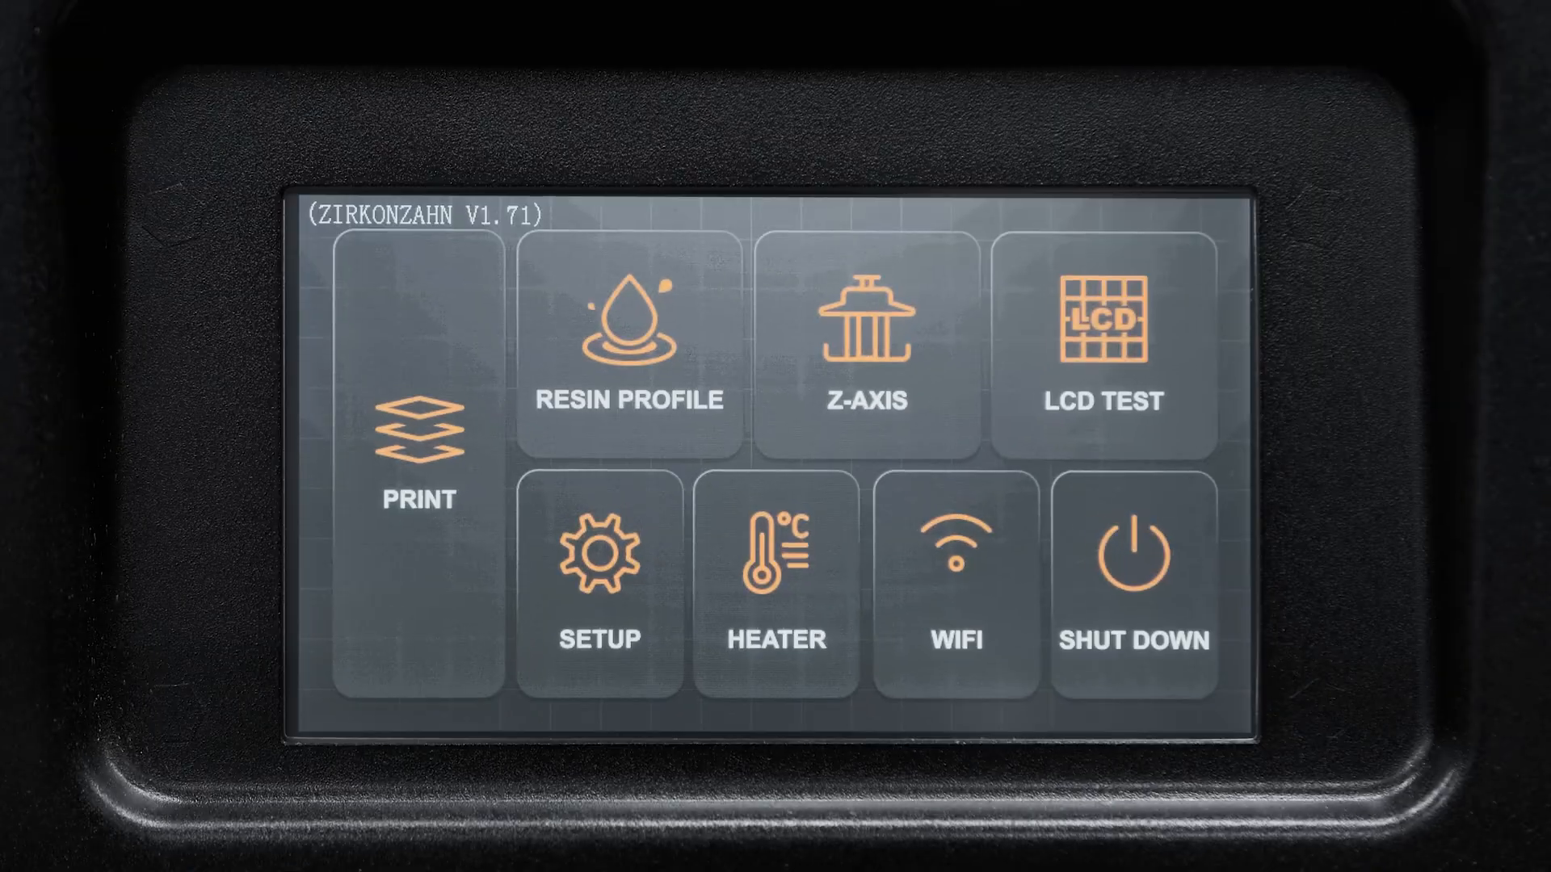
- Start the Z-AXIS Calibration wizard from the home screen
{"action": "left_click", "coordinate": [863, 352]}
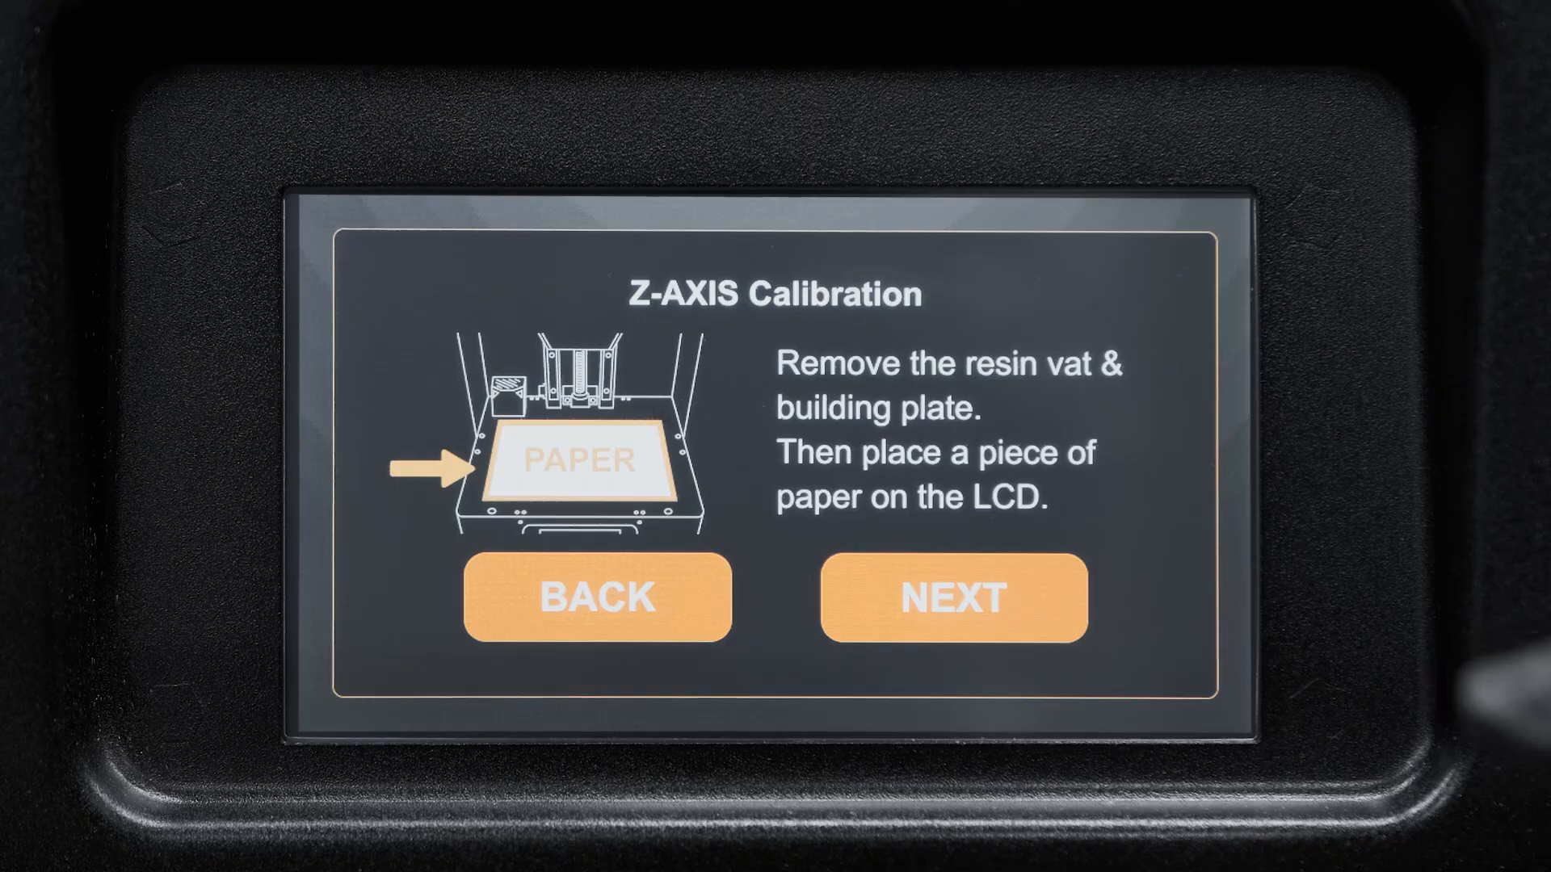
{"action": "left_click", "coordinate": [983, 618]}
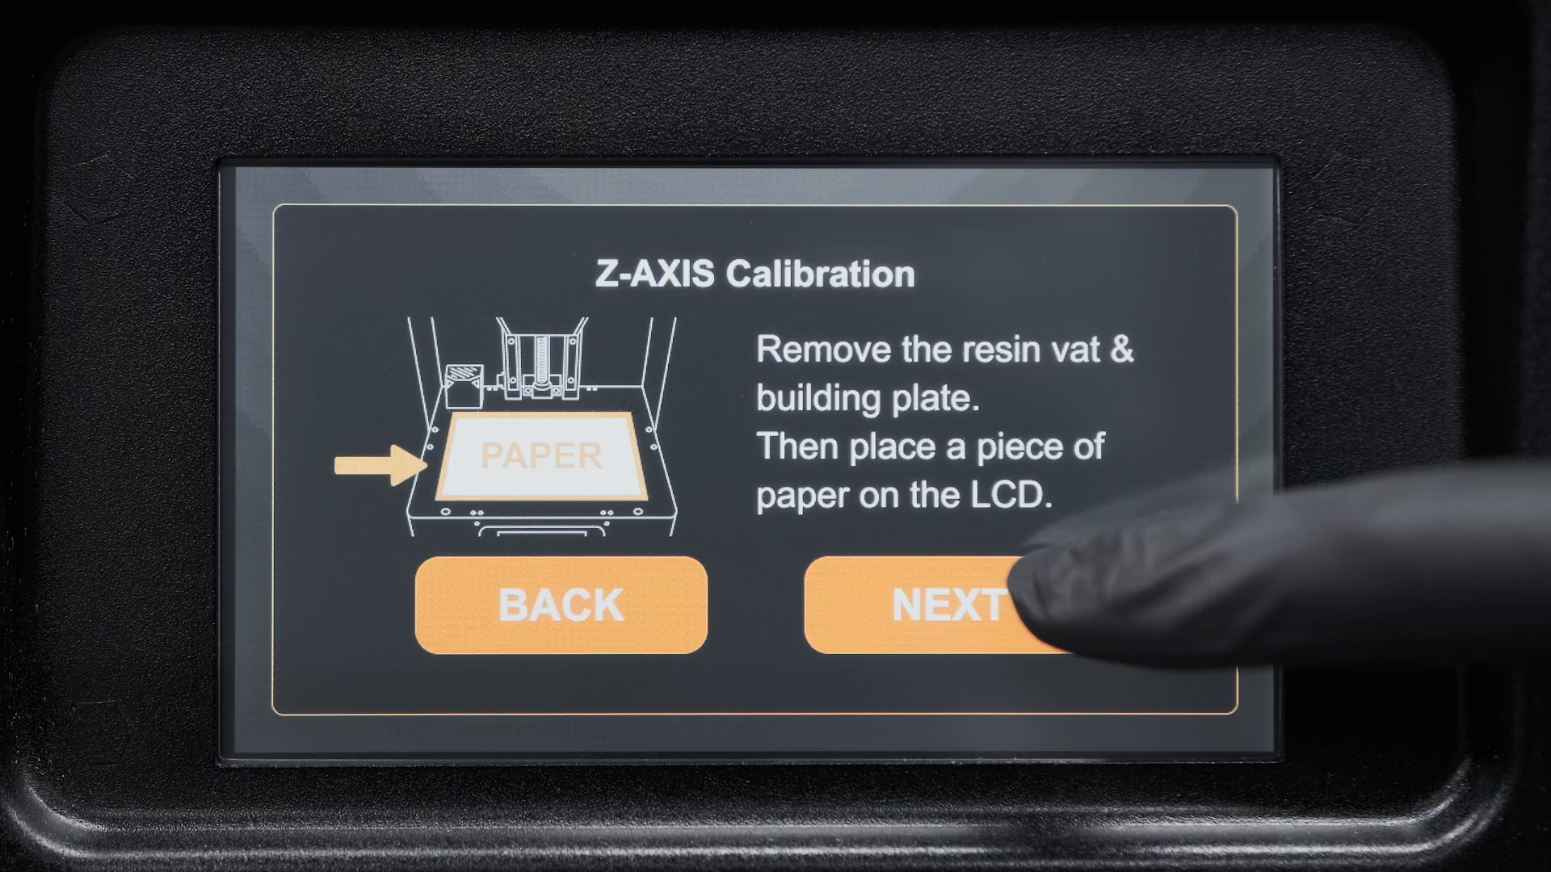
- Continue past paper placement and finish with DONE, leaving the printer waiting for Z-AXIS
{"action": "left_click", "coordinate": [947, 604]}
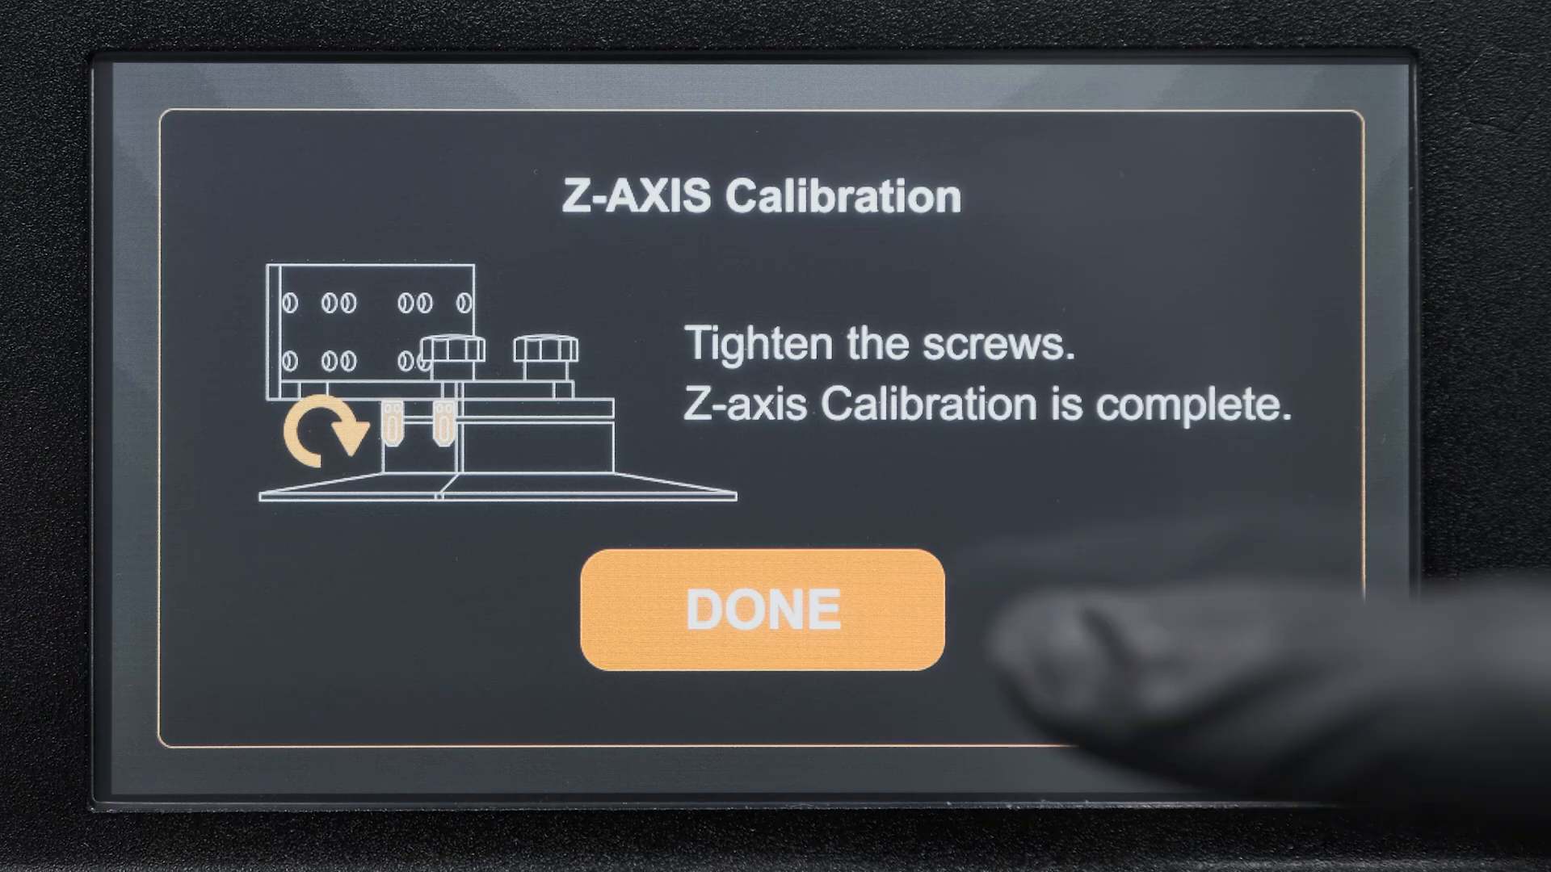
{"action": "left_click", "coordinate": [756, 613]}
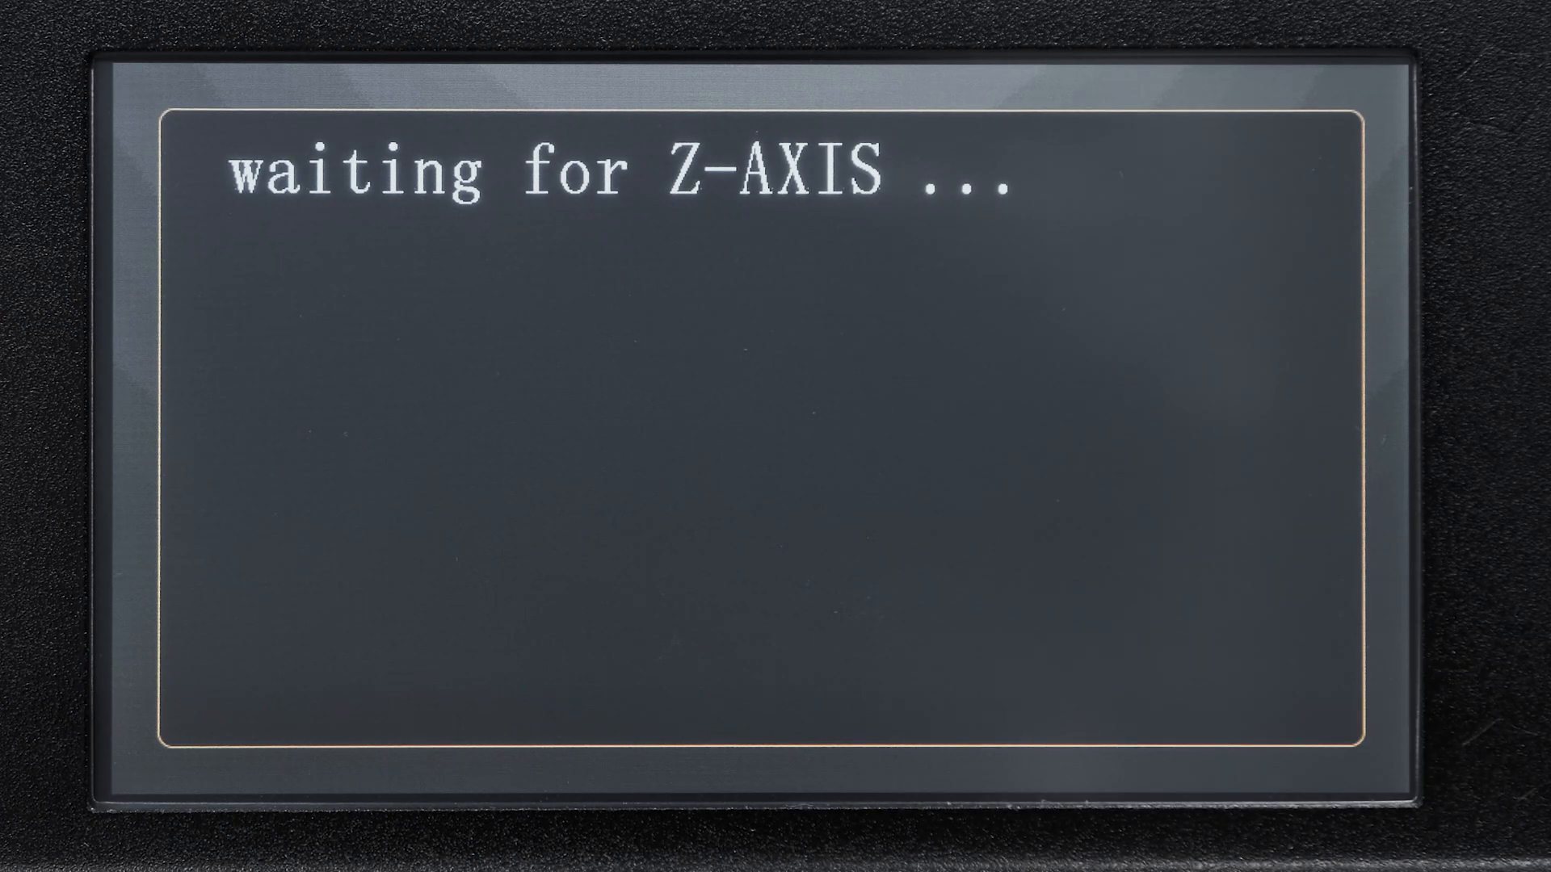